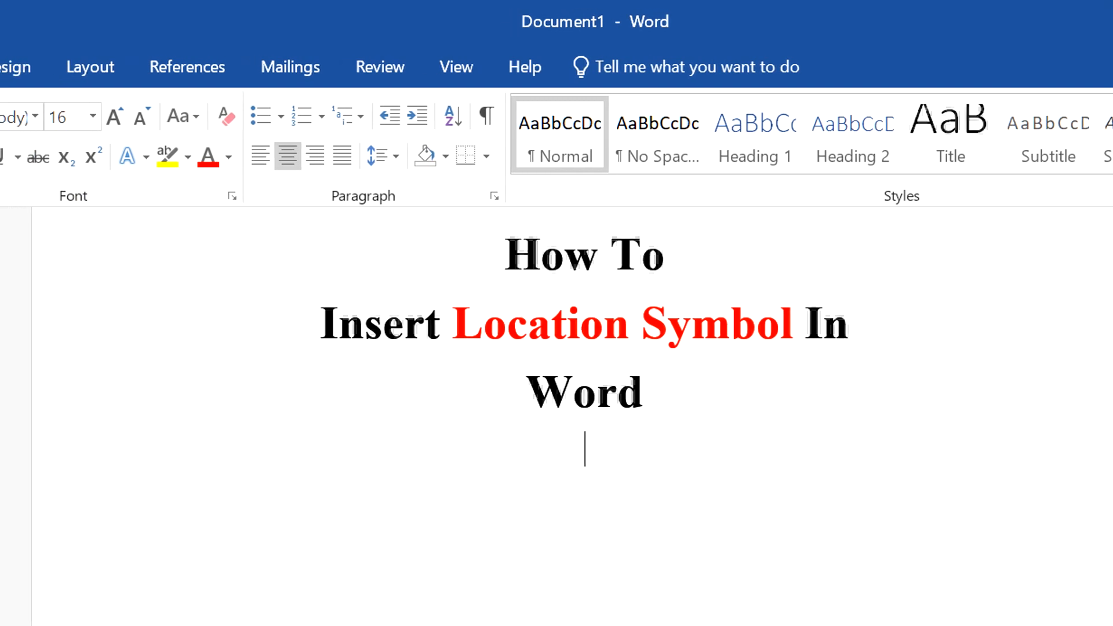
- Open the Icons library from the Insert ribbon
click(131, 67)
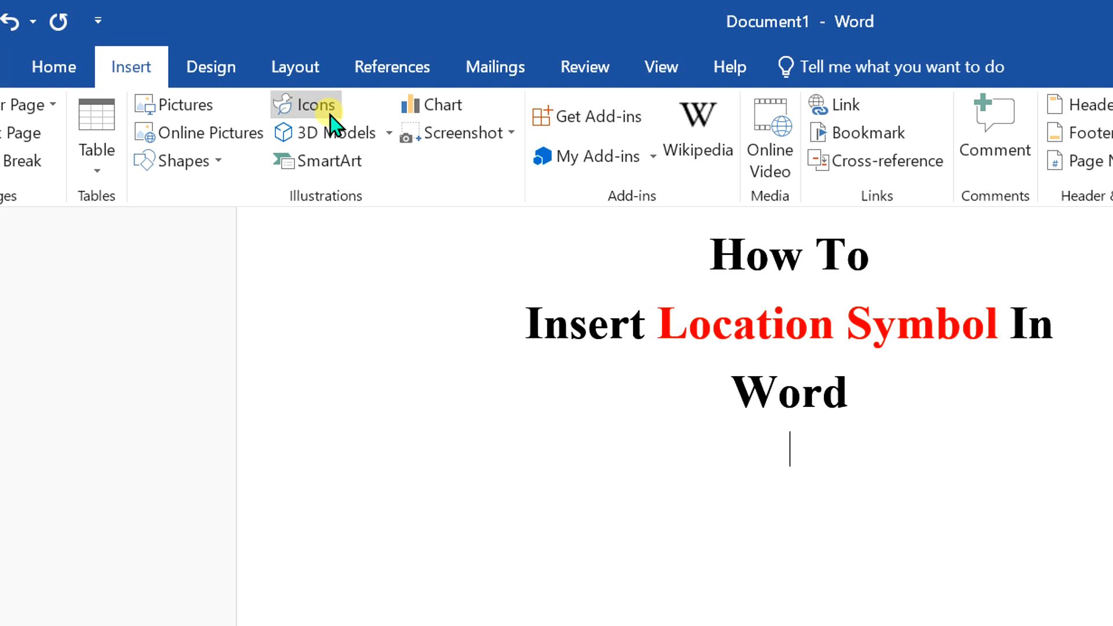
mouse_move(314, 113)
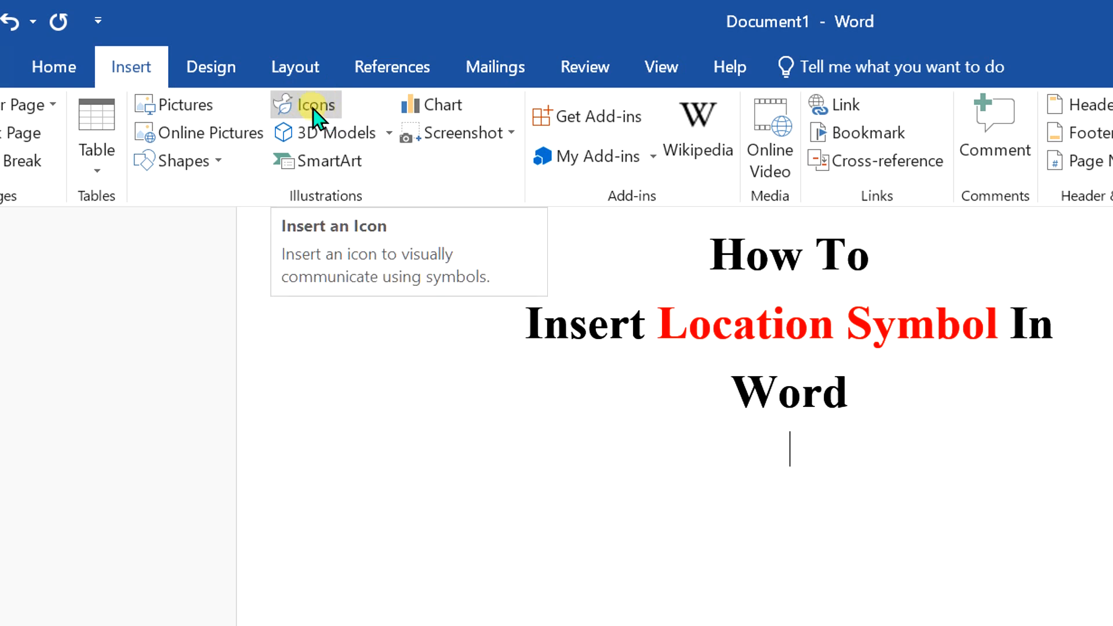
click(305, 104)
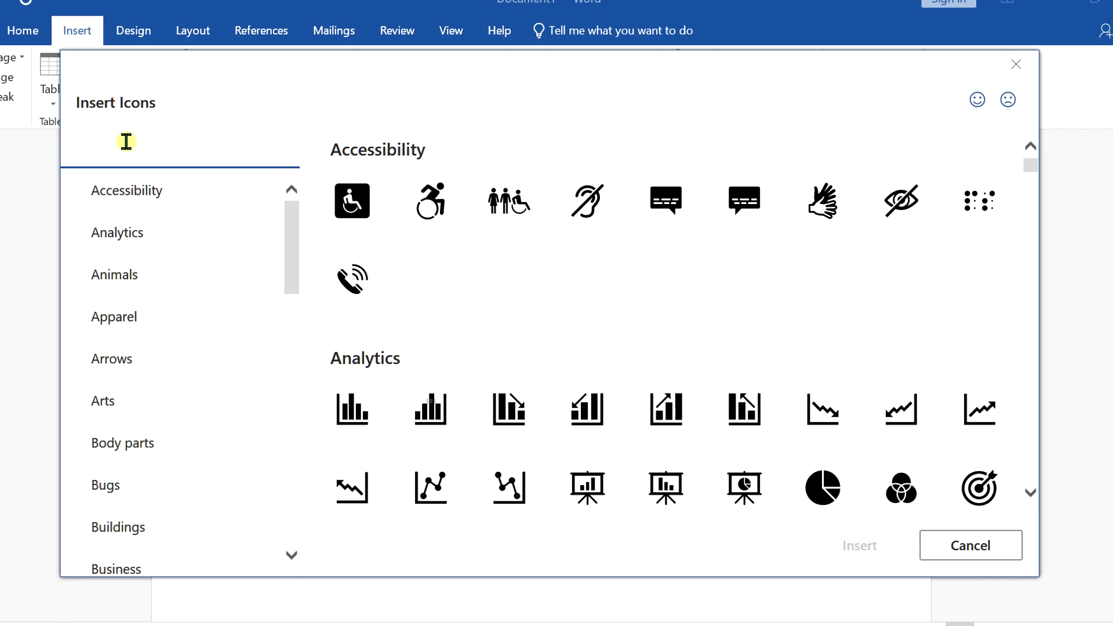
- Search 'lo', insert the location pin icon below the title and shrink it
text(location)
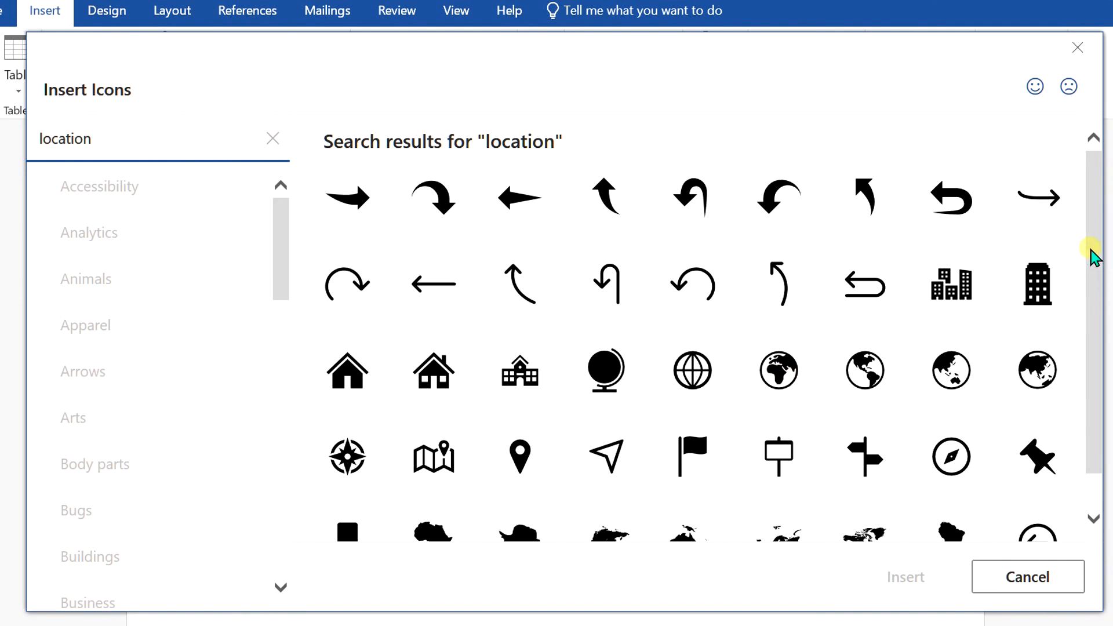
scroll(down, 3)
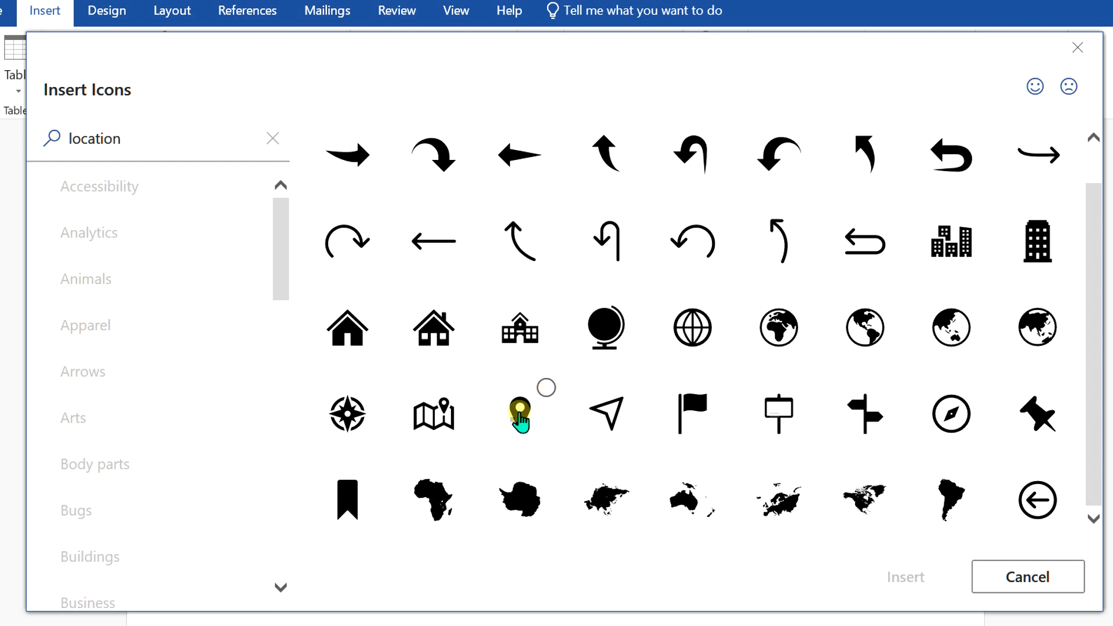
click(520, 414)
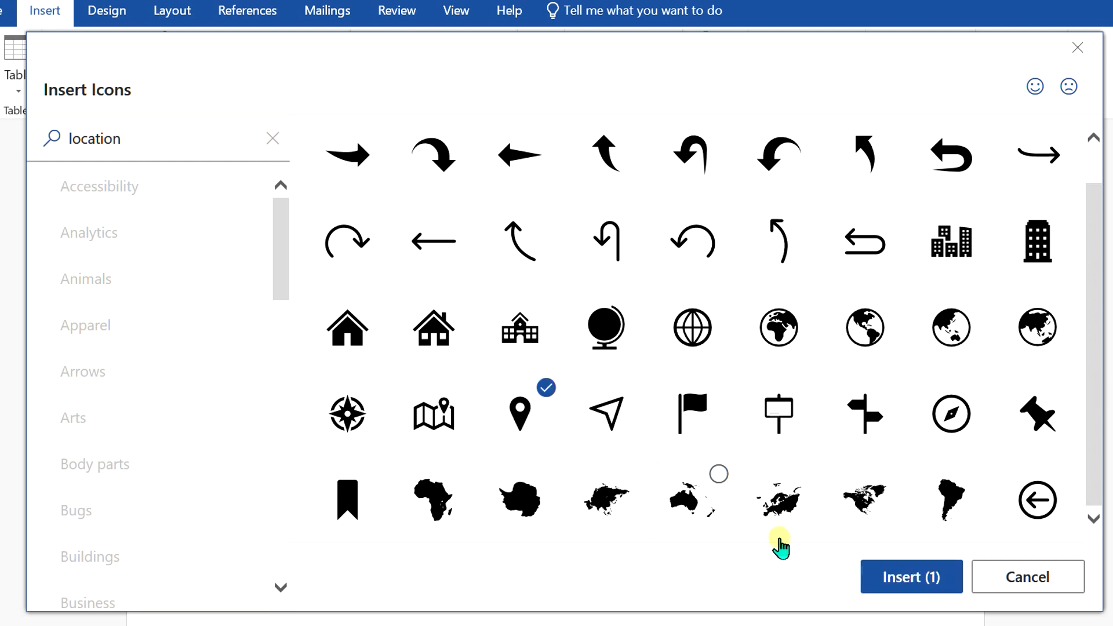
click(911, 576)
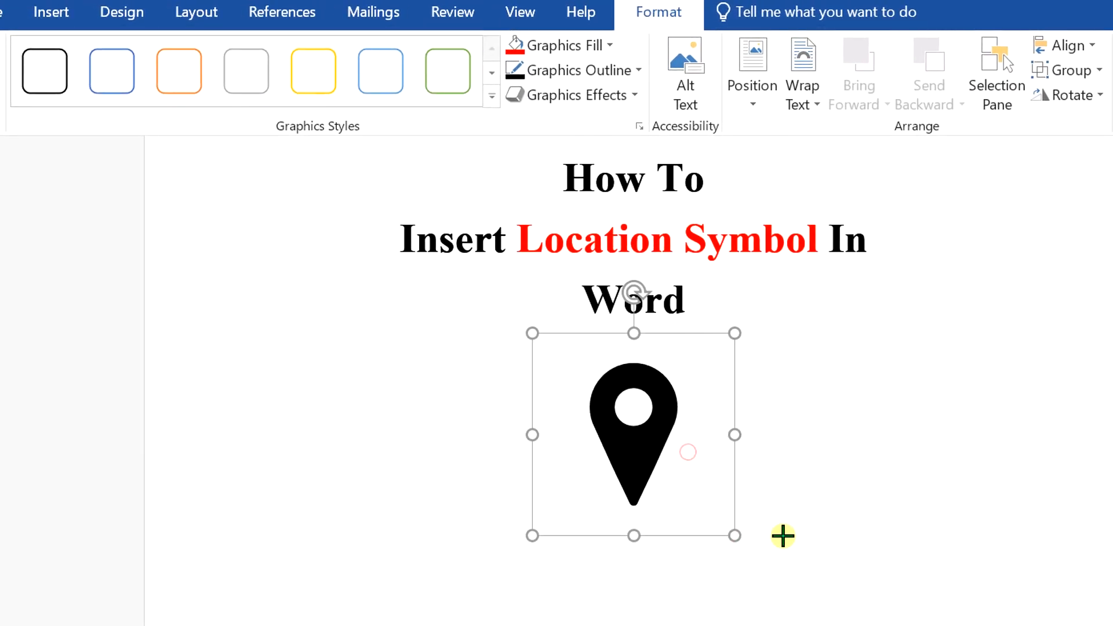
drag(736, 536, 702, 462)
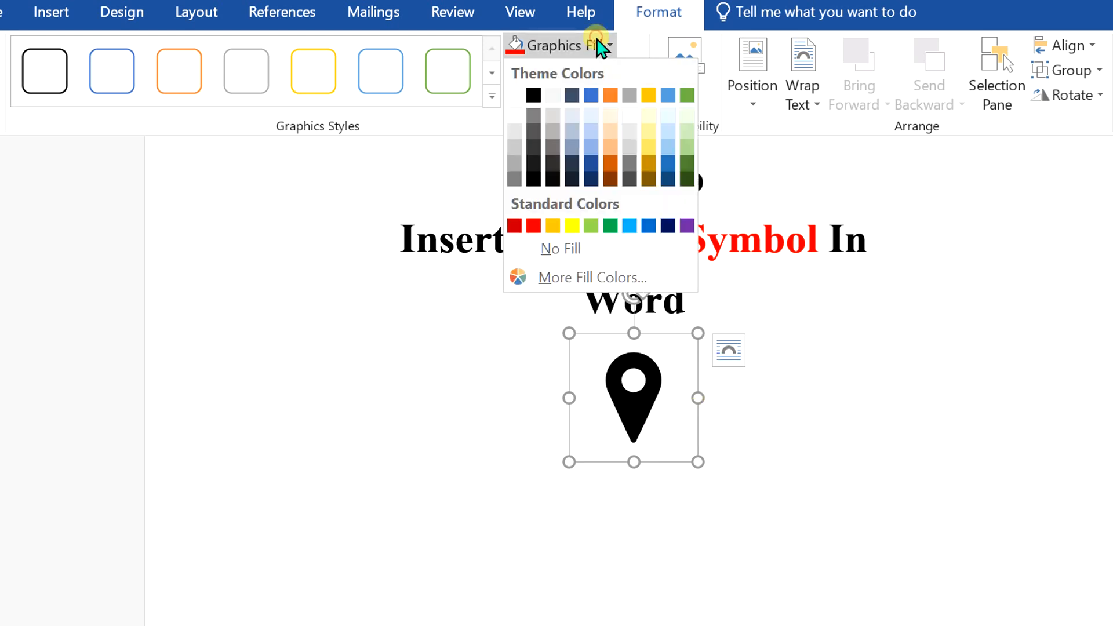
- Fill the location pin with red
click(532, 226)
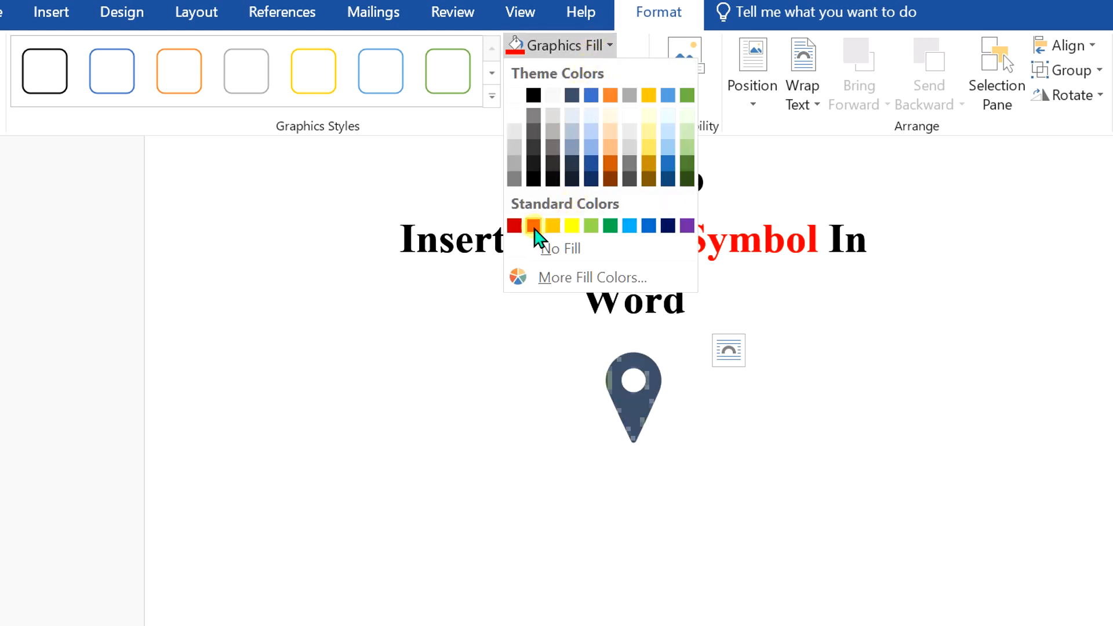
click(533, 226)
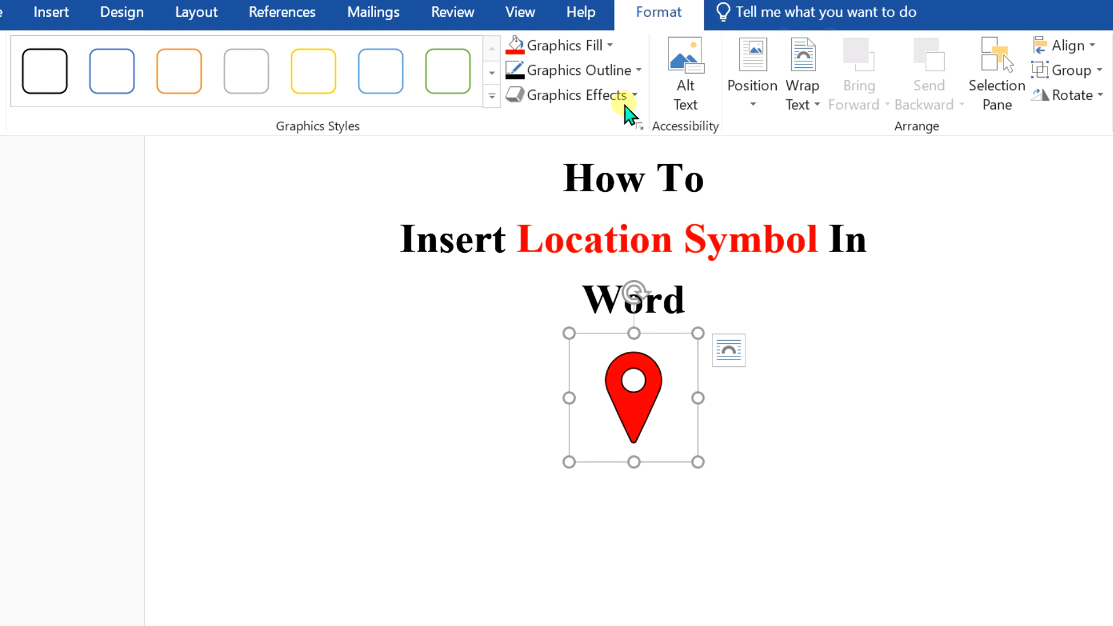
click(568, 94)
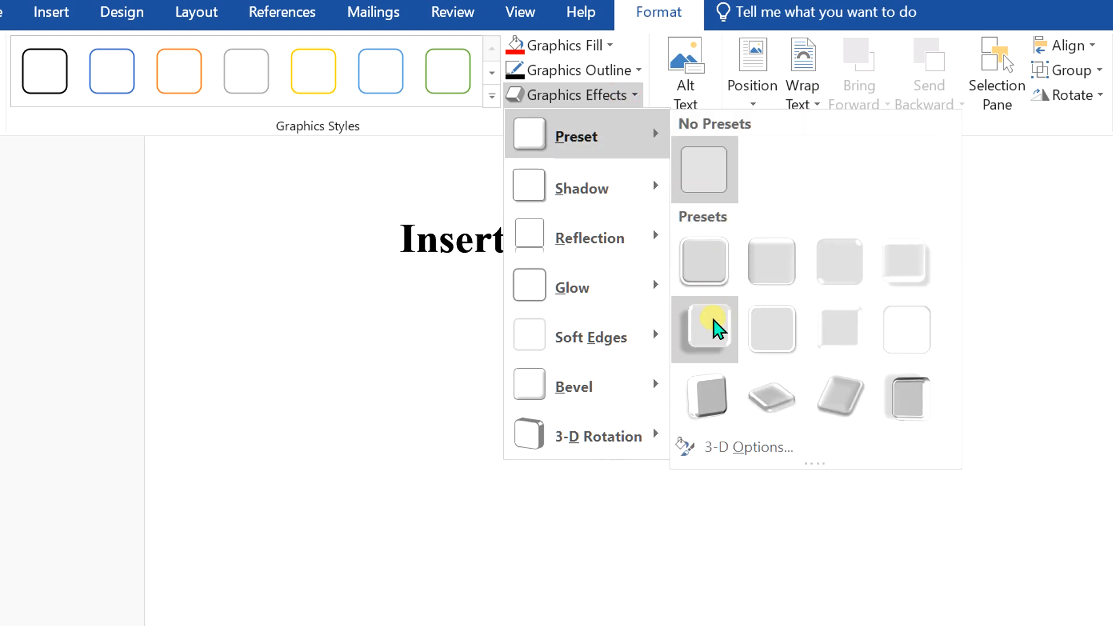
- Apply a soft drop shadow effect preset to the pin
click(704, 328)
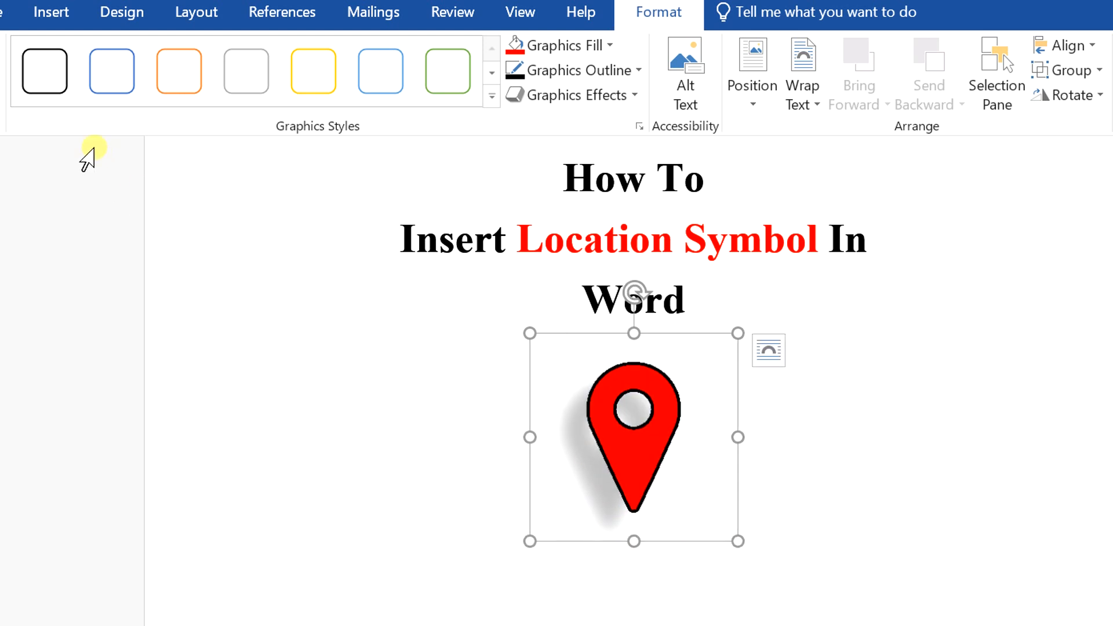
click(44, 71)
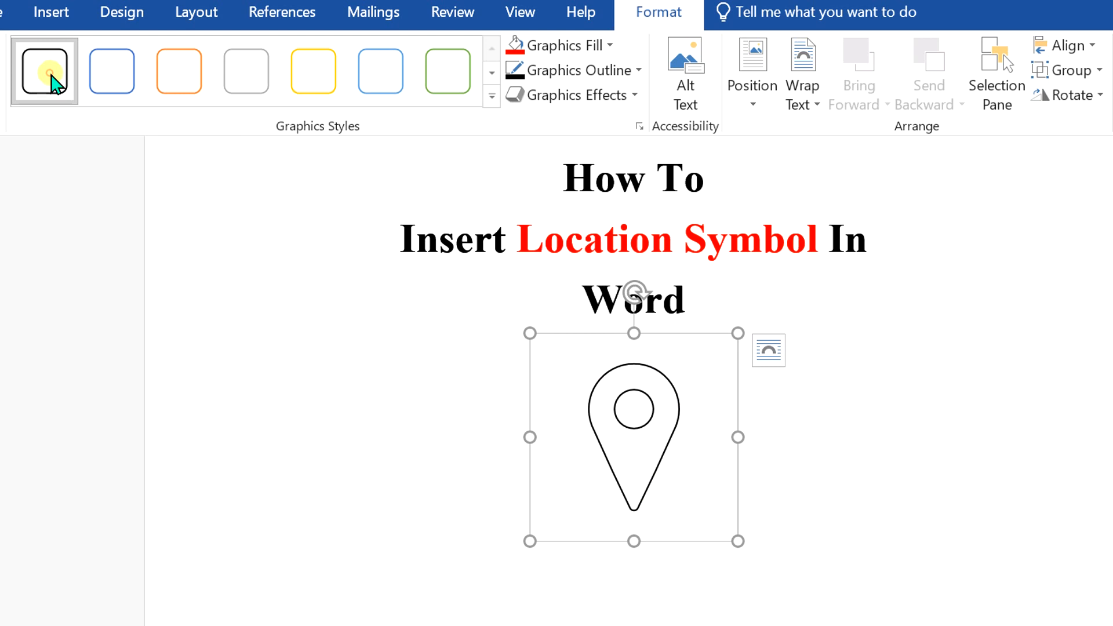
- Try the light blue outline style, then apply the green outline graphics style
click(379, 71)
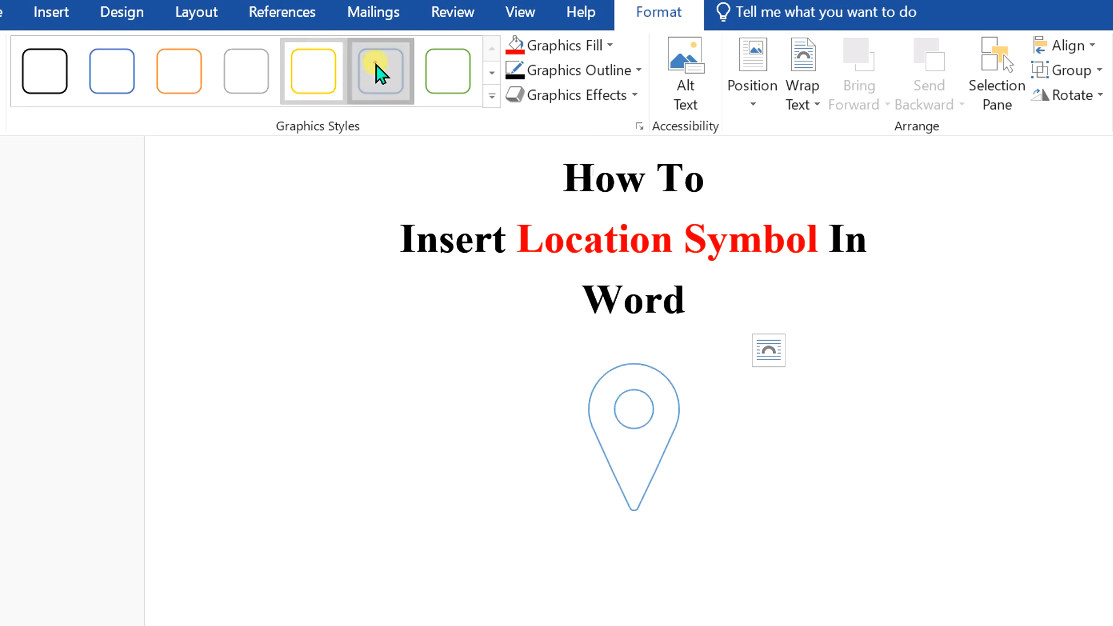
click(446, 71)
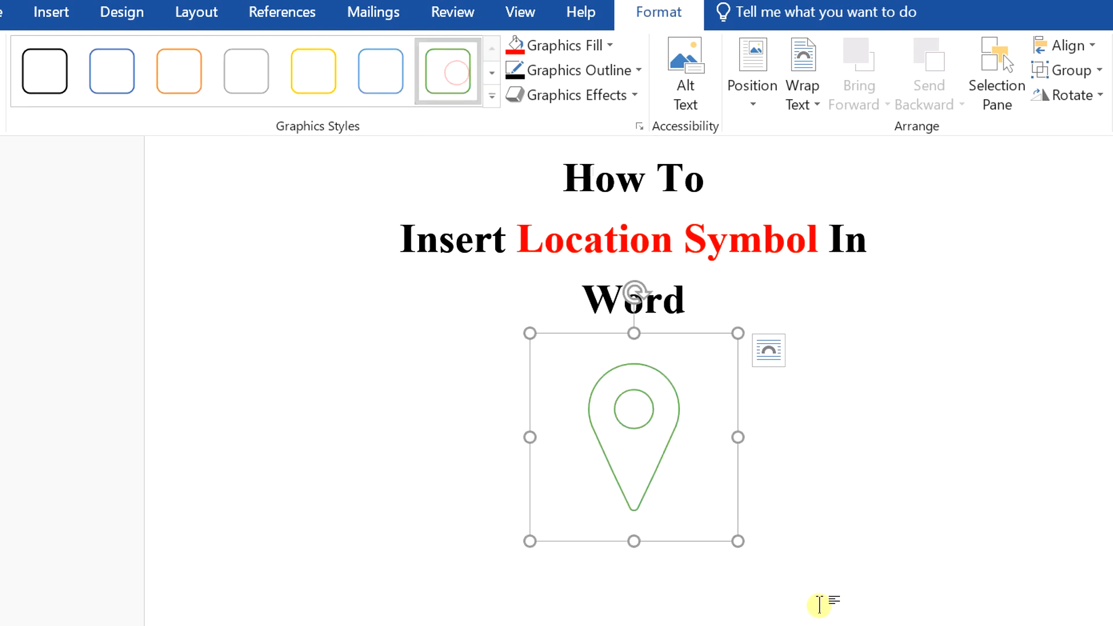